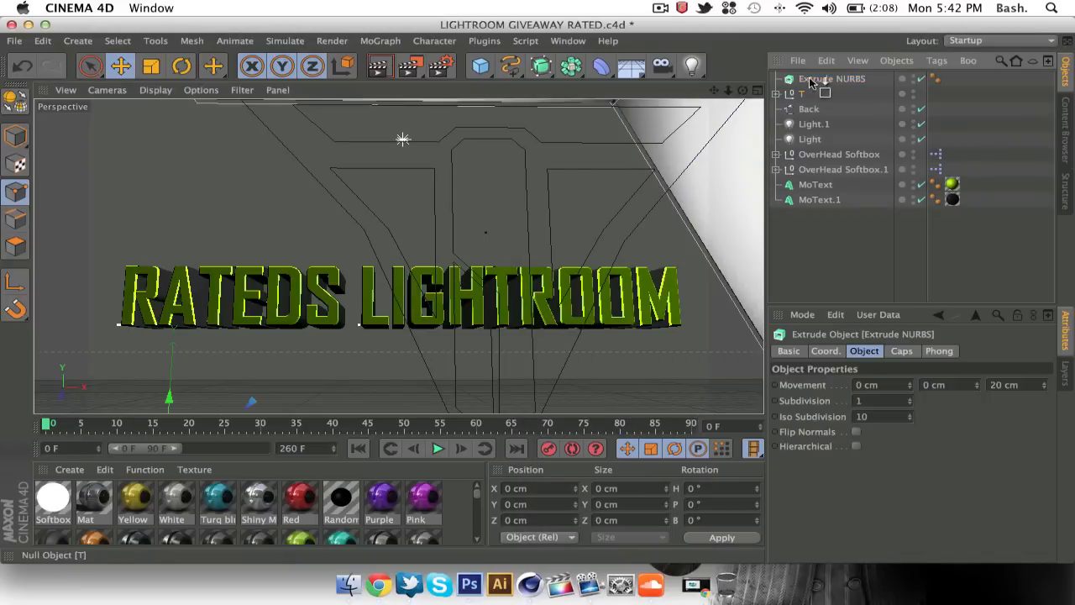
# Step: Add an Extrude NURBS generator to hold the Back T logo spline
pyautogui.click(539, 65)
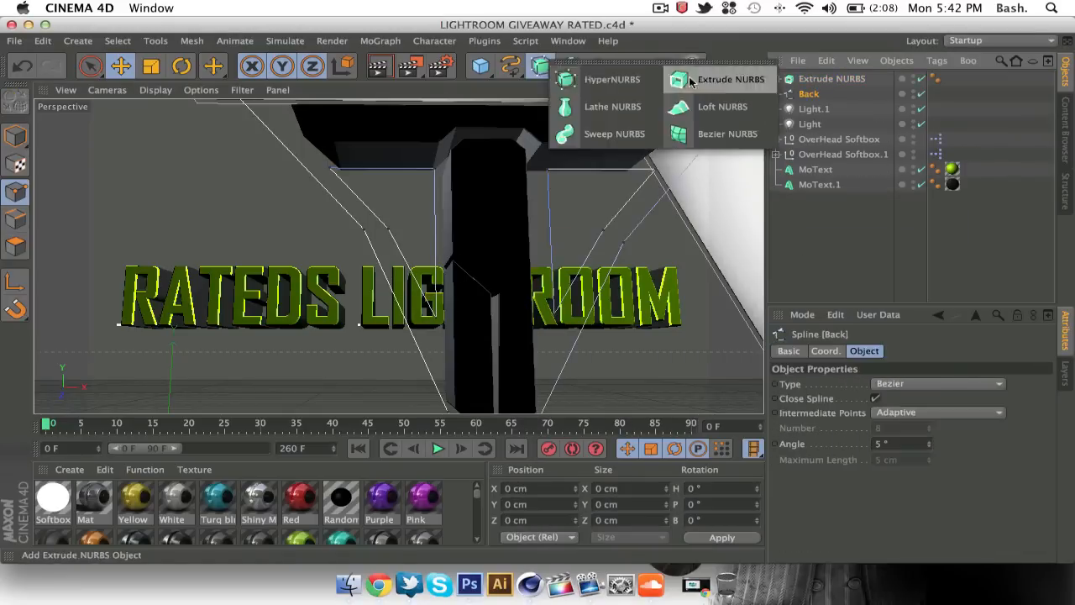
pyautogui.click(730, 79)
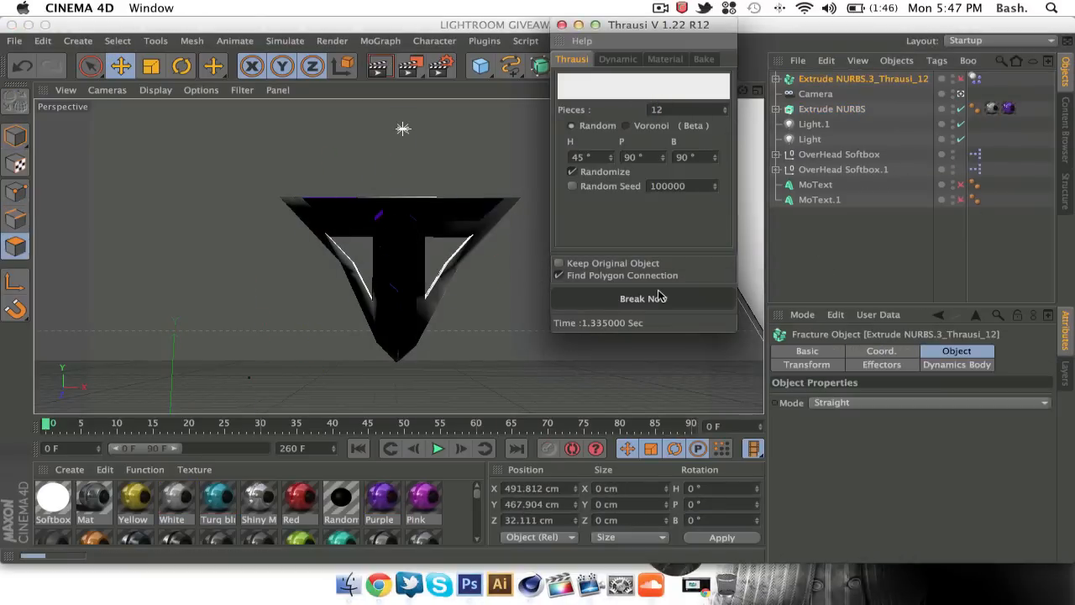
# Step: Break the extruded T into 12 pieces with Thrausi, then add an extruded rectangle
pyautogui.click(643, 298)
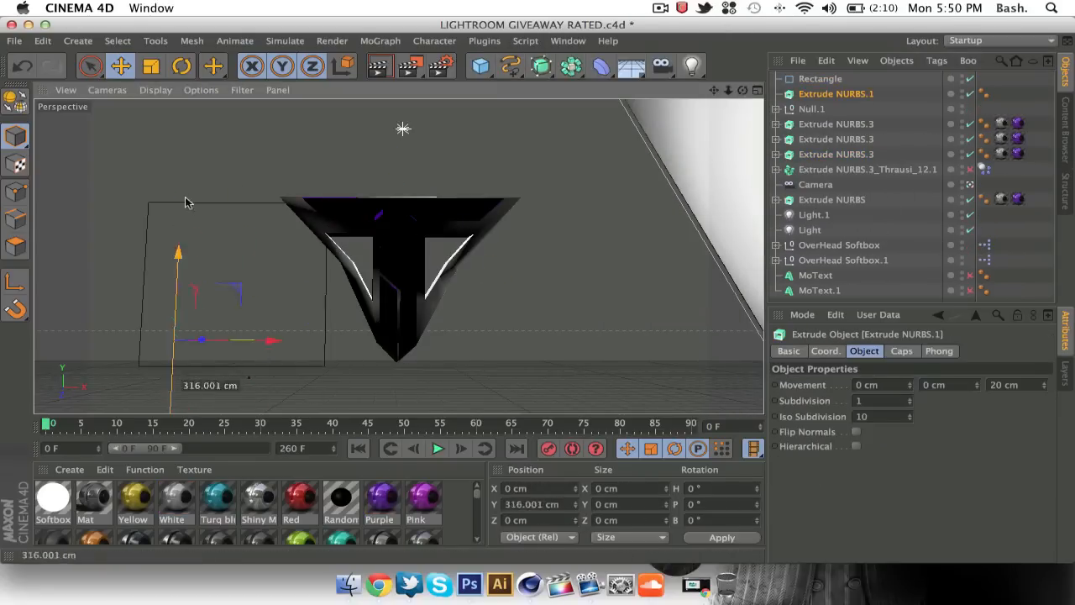
pyautogui.click(836, 78)
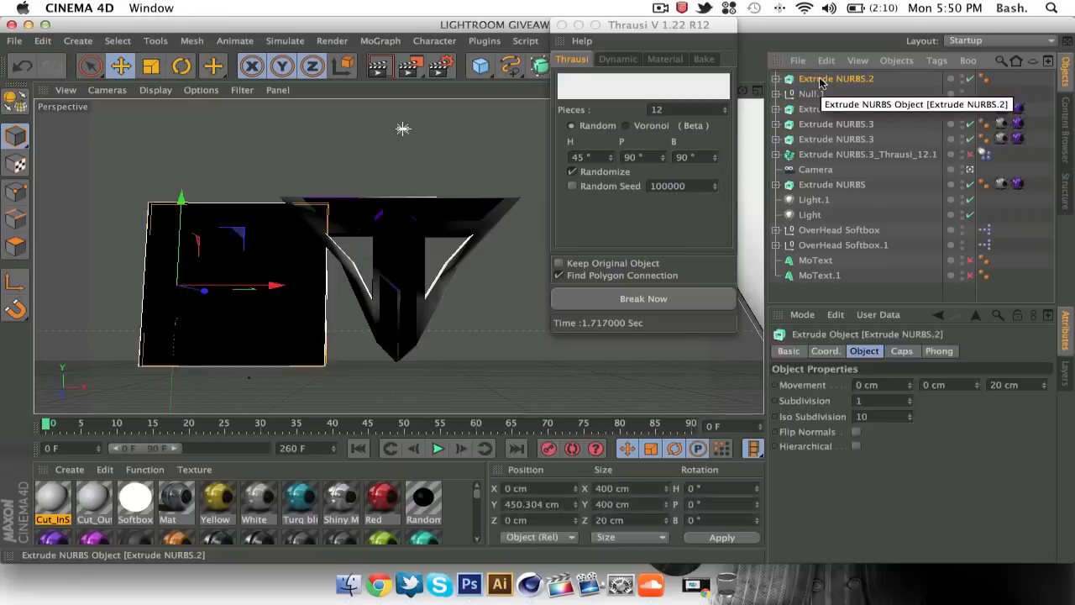
pyautogui.click(937, 383)
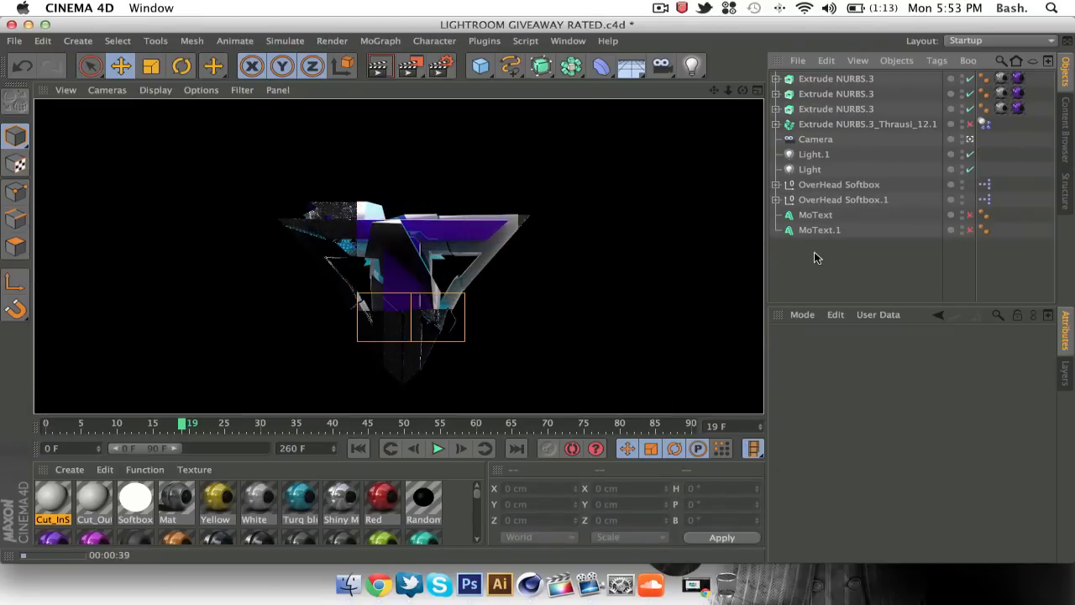
# Step: Scrub through the shattering frames and keep the Picture Viewer render running
pyautogui.moveTo(181, 422); pyautogui.dragTo(114, 422)
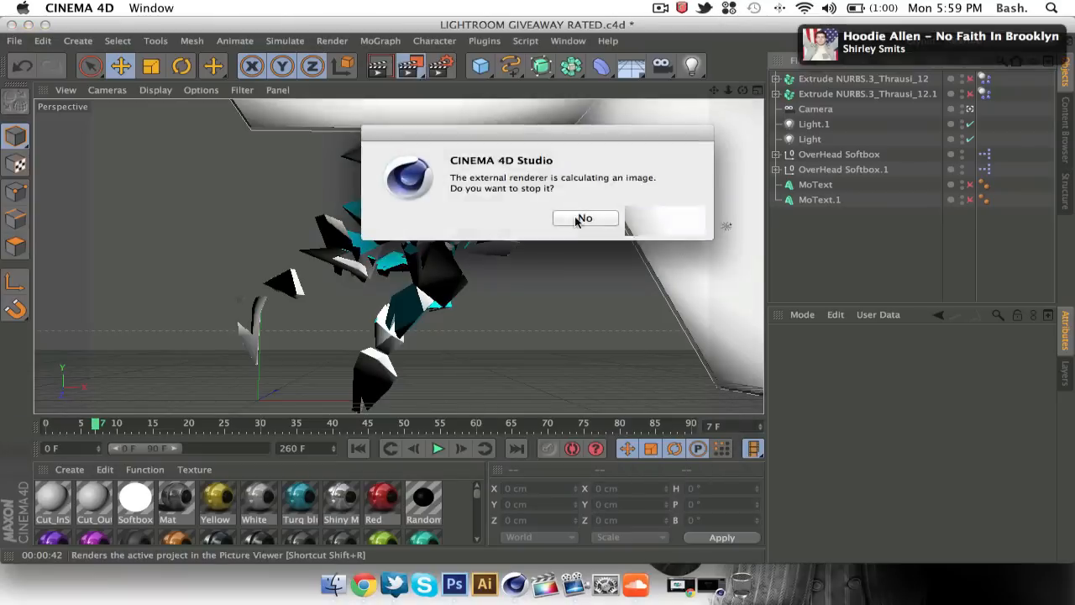
pyautogui.click(584, 219)
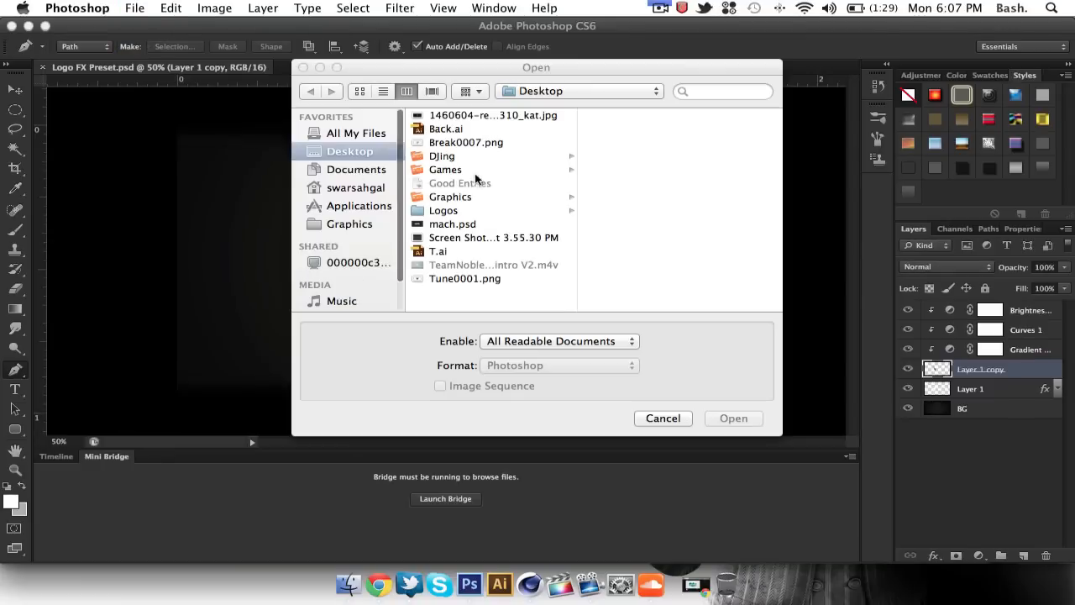
# Step: Open the fracture render, add a pale yellow Outer Glow, erase overlay, make gradient stop light blue
pyautogui.click(657, 7)
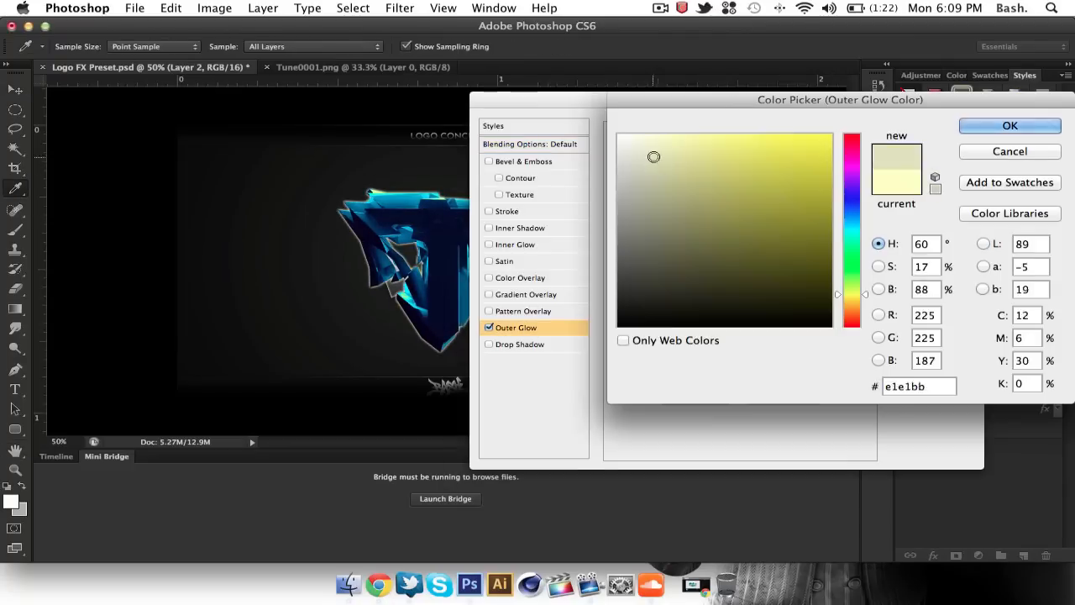
pyautogui.click(1010, 125)
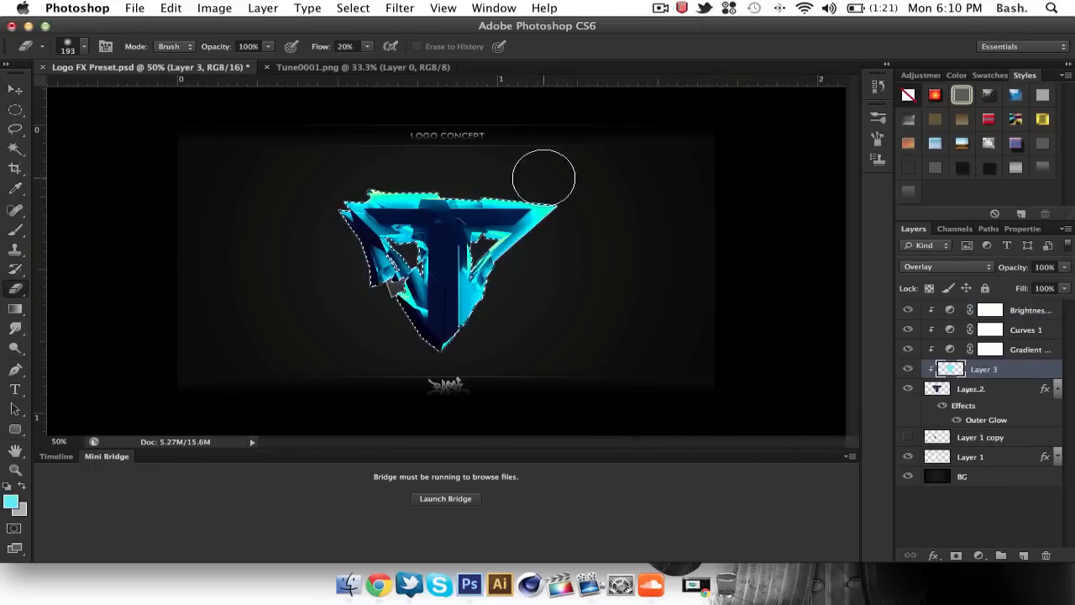
pyautogui.click(126, 8)
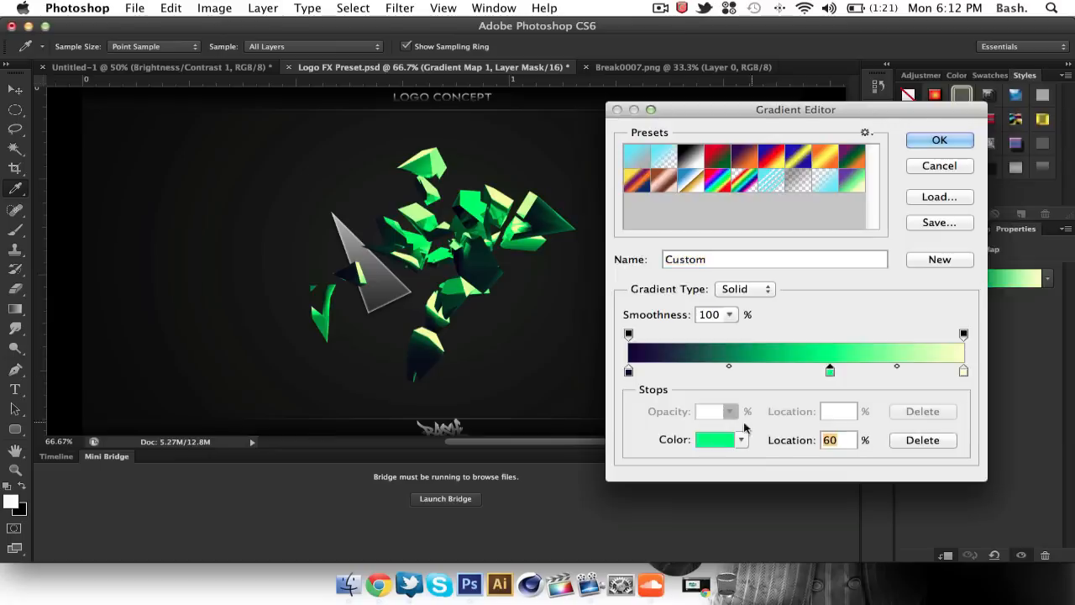
pyautogui.click(724, 439)
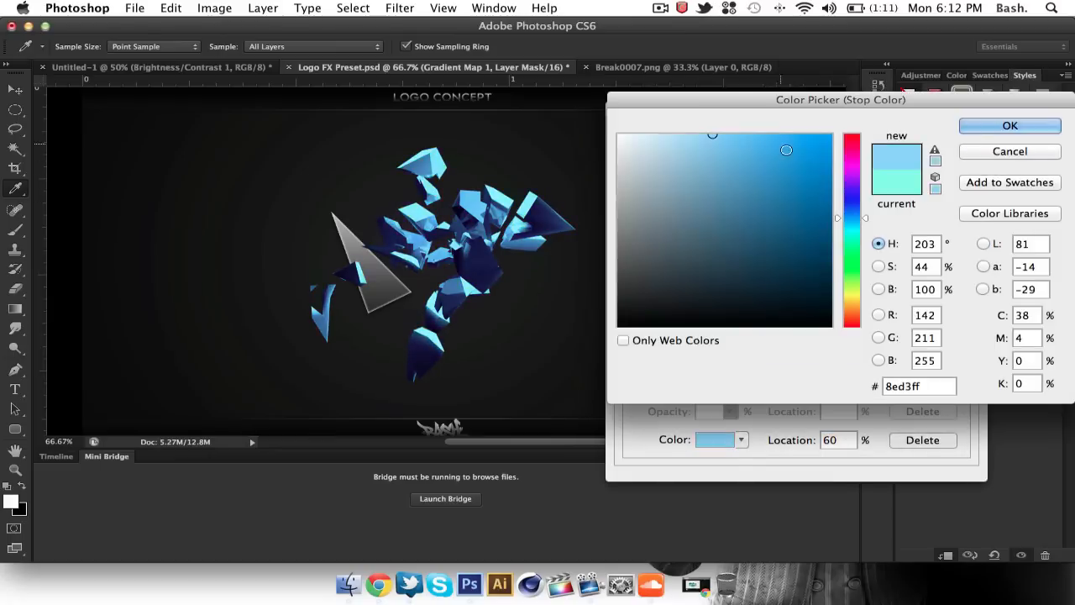
pyautogui.click(1010, 126)
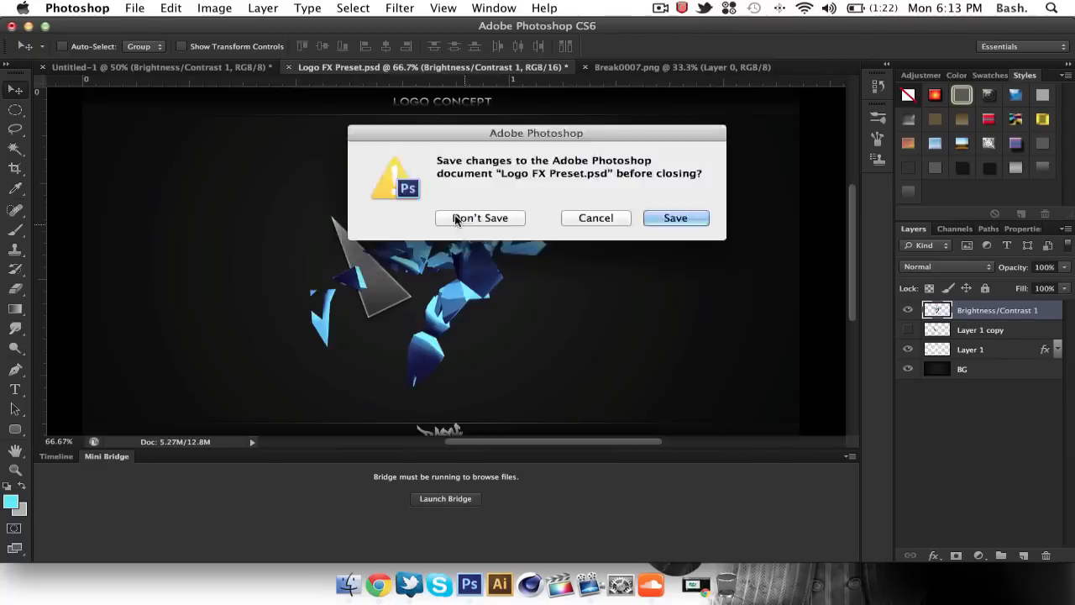
# Step: Discard preset changes, add a zero-distance drop shadow, and erase and smudge the T's left edge
pyautogui.click(479, 218)
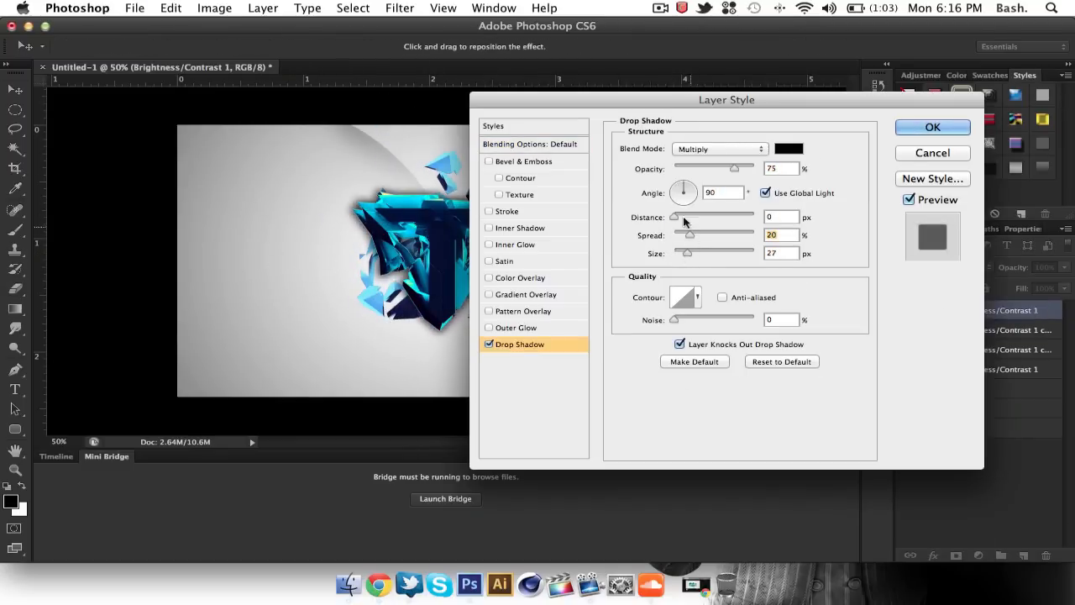
pyautogui.click(932, 127)
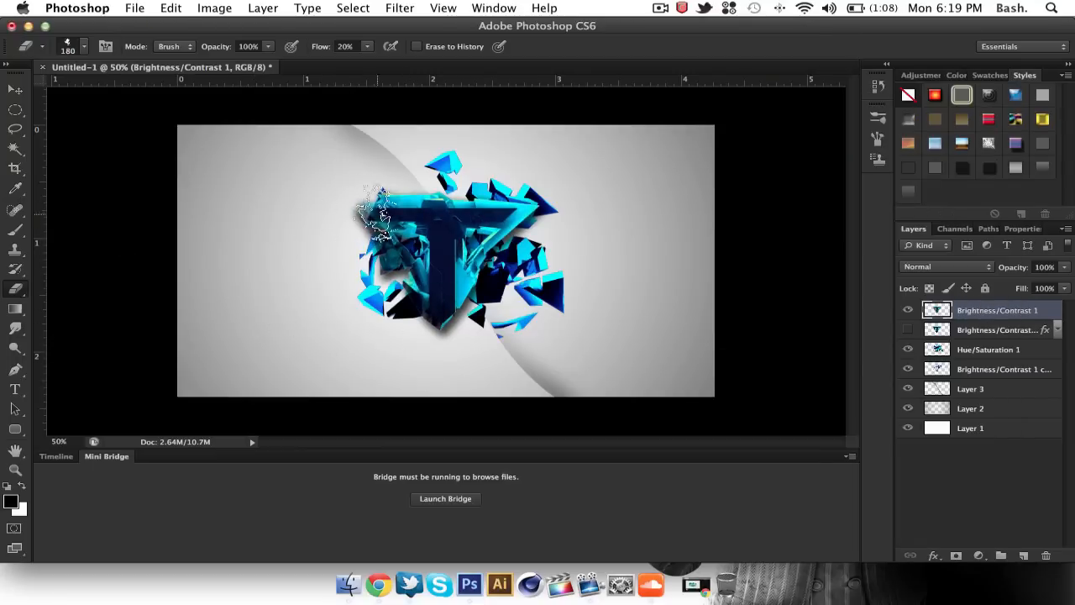
pyautogui.moveTo(378, 210); pyautogui.dragTo(504, 345)
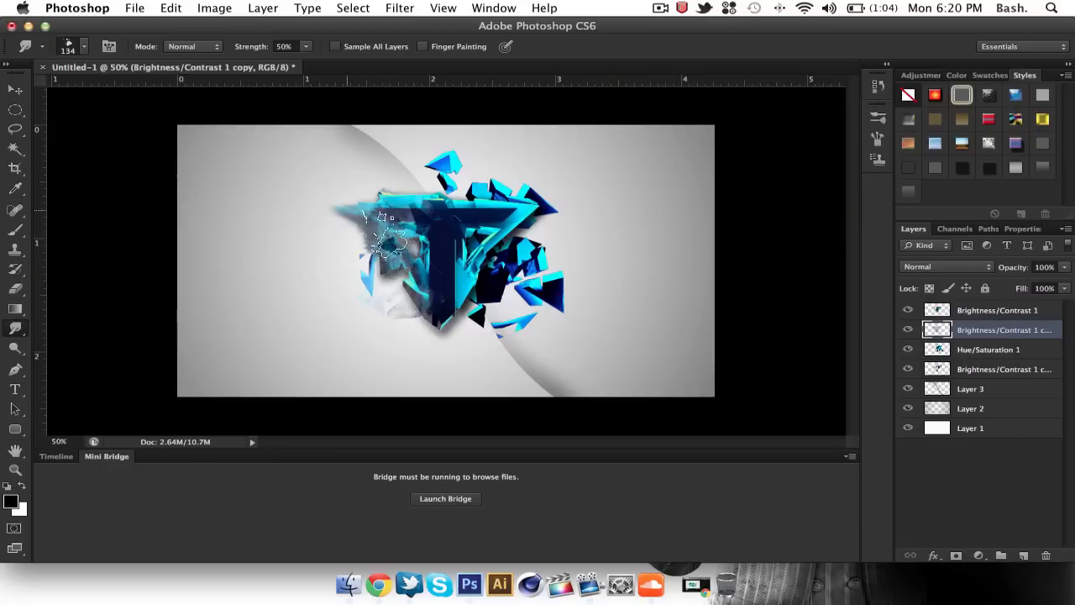
pyautogui.moveTo(382, 227); pyautogui.dragTo(361, 320)
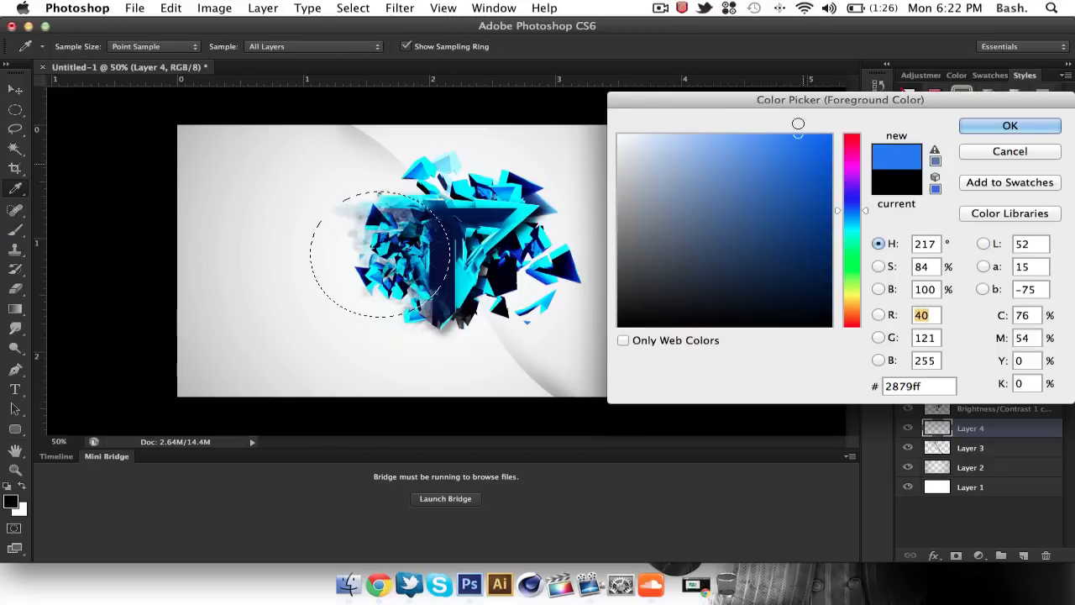
# Step: Fill a blue circle, a dark blue band, and pen-drawn triangles around the T
pyautogui.click(1010, 125)
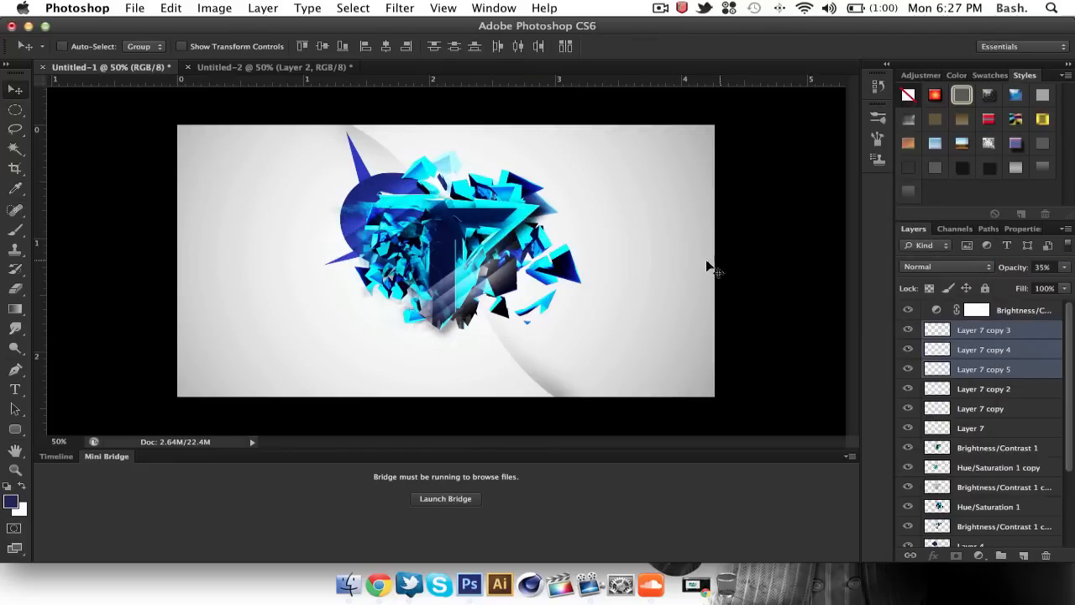
pyautogui.click(985, 329)
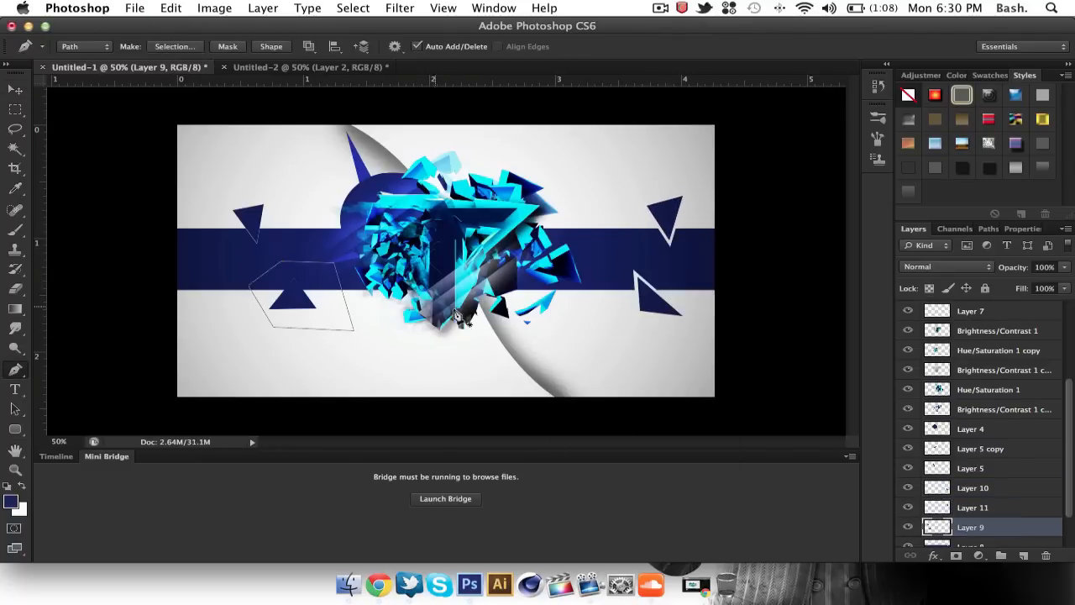
pyautogui.rightClick(455, 317)
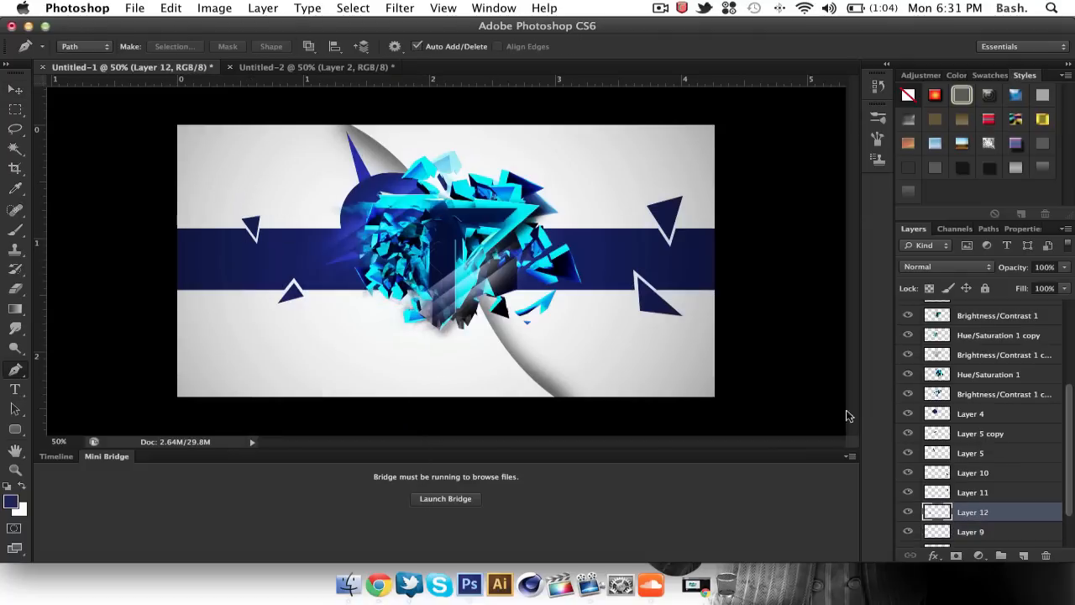
pyautogui.click(973, 472)
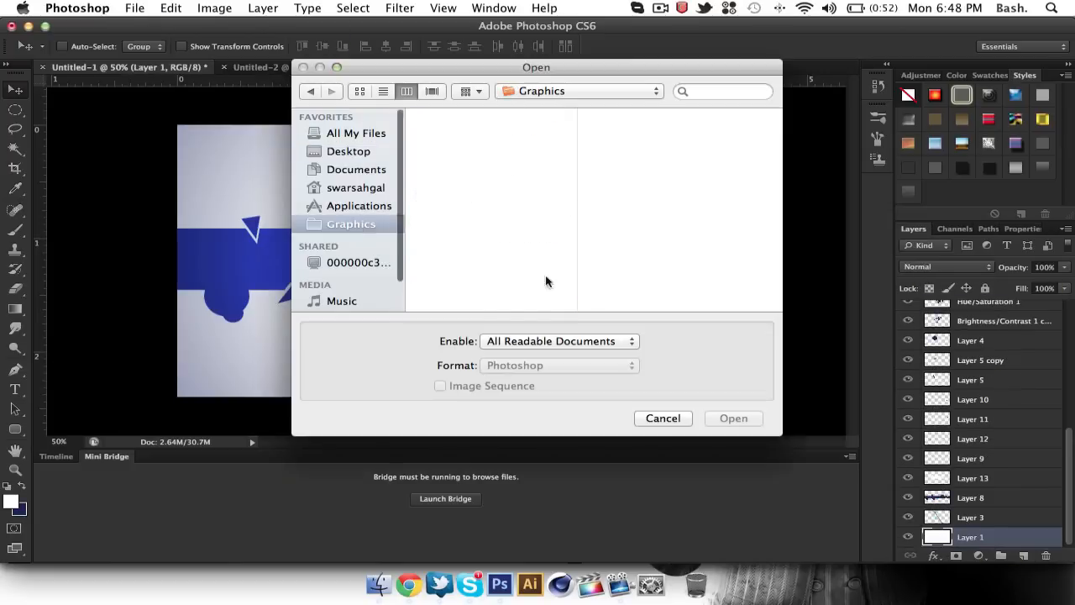
# Step: Open Grungemaps0037_4_M.jpg from the Graphics folder
pyautogui.click(733, 418)
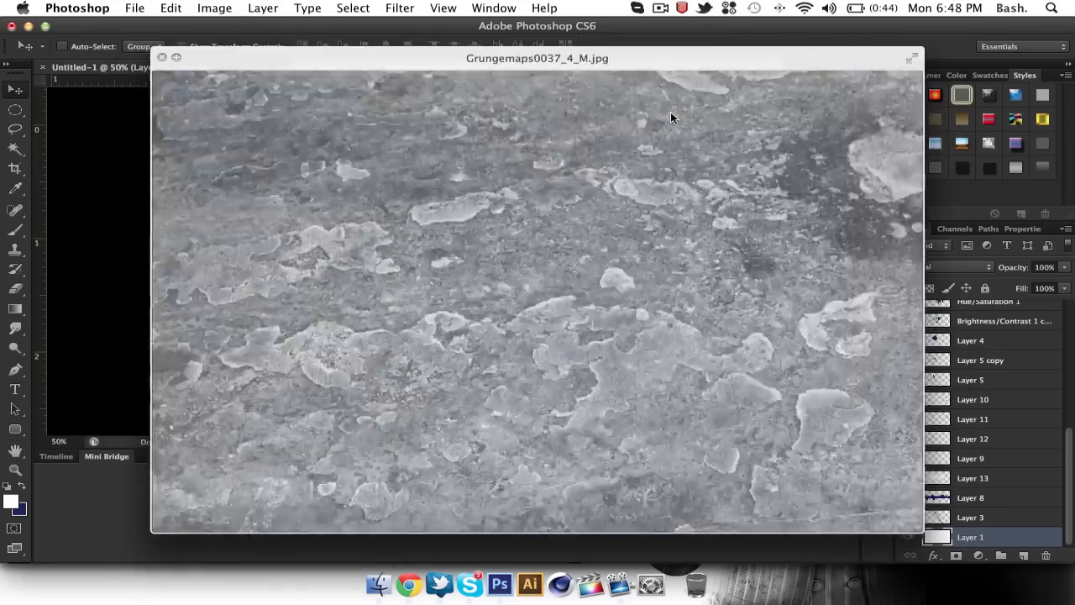